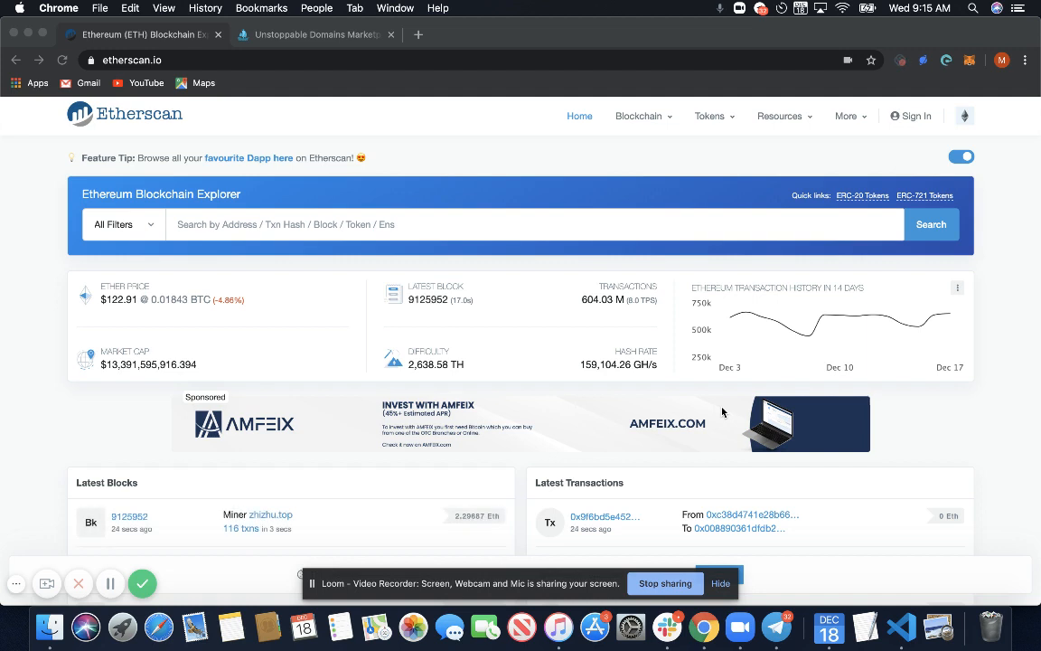
mouse_move(886, 167)
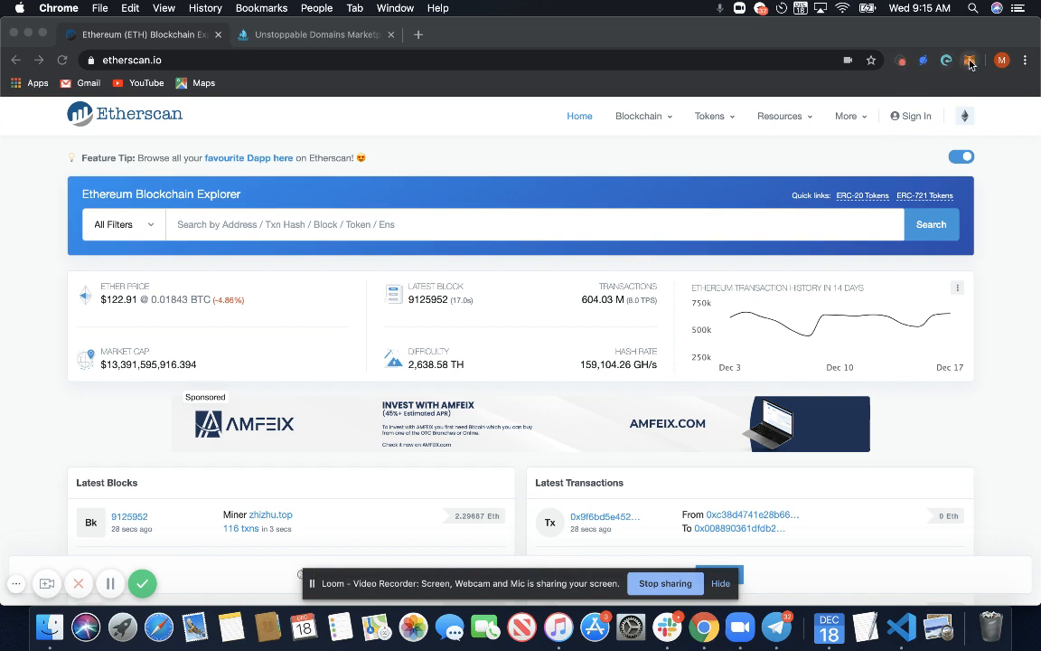
mouse_move(969, 59)
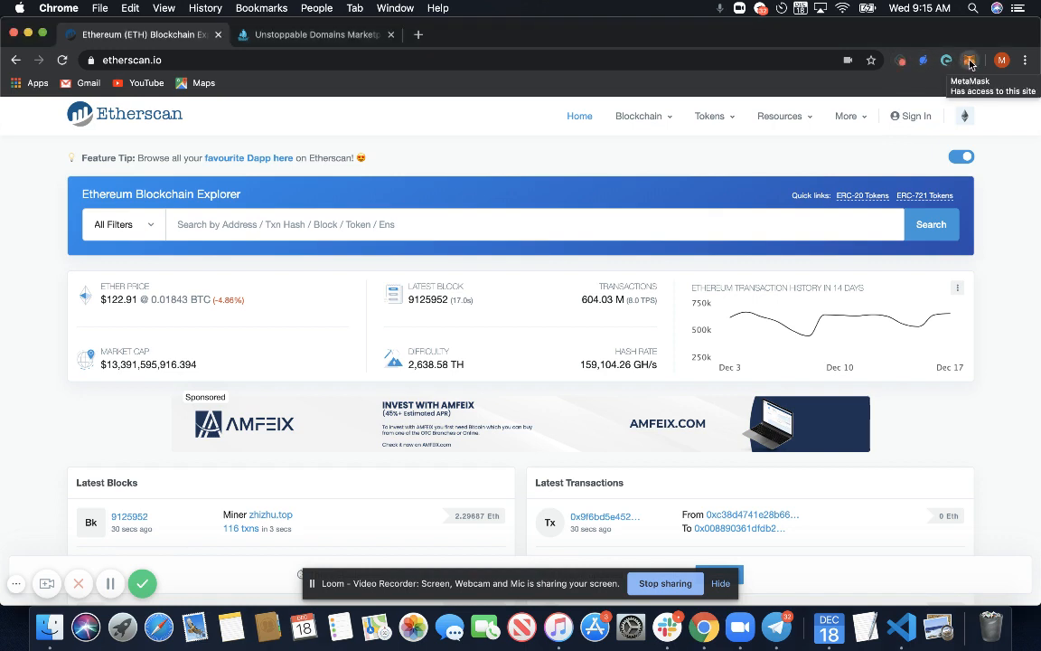
Step: Search Etherscan for address 0xc90B841a11F9ACD704cC32653d7eFc8bddCaE305 and load its page
click(969, 60)
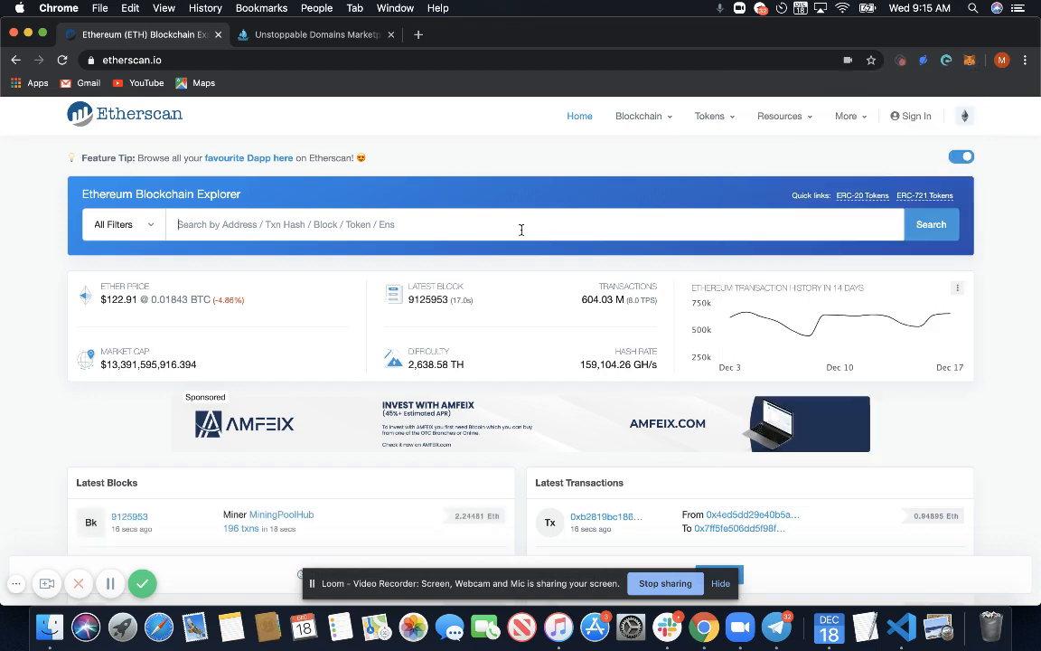
text(0xc90B841a11F9ACD704cC32653d7eFc8bddCaE305)
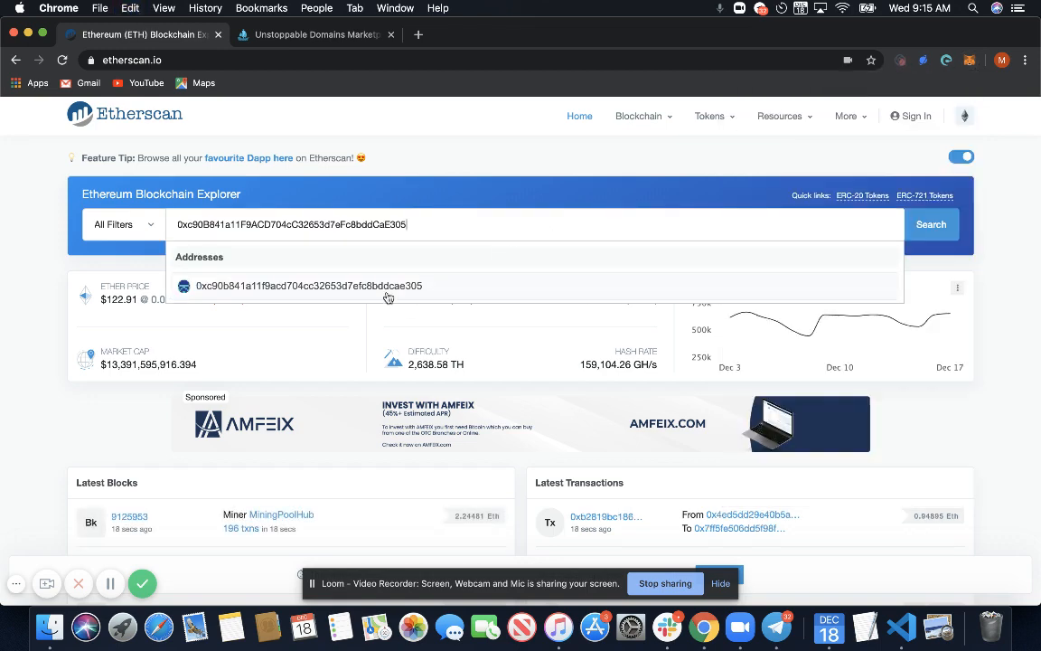
click(307, 285)
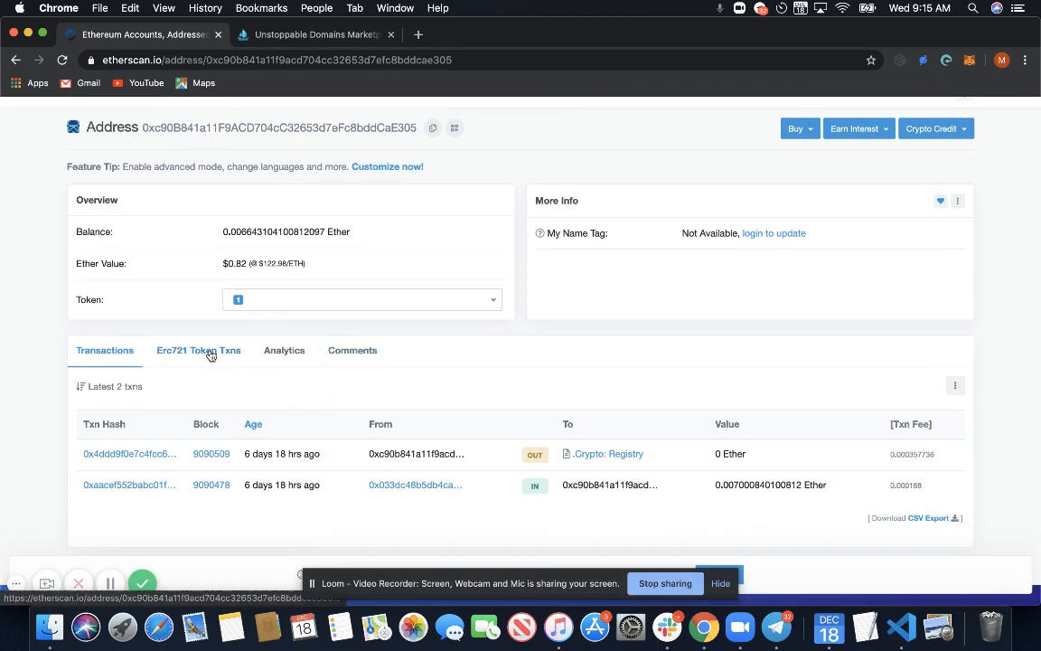
Step: From the address's ERC-721 token transfers, load one .crypto token transfer transaction
click(199, 351)
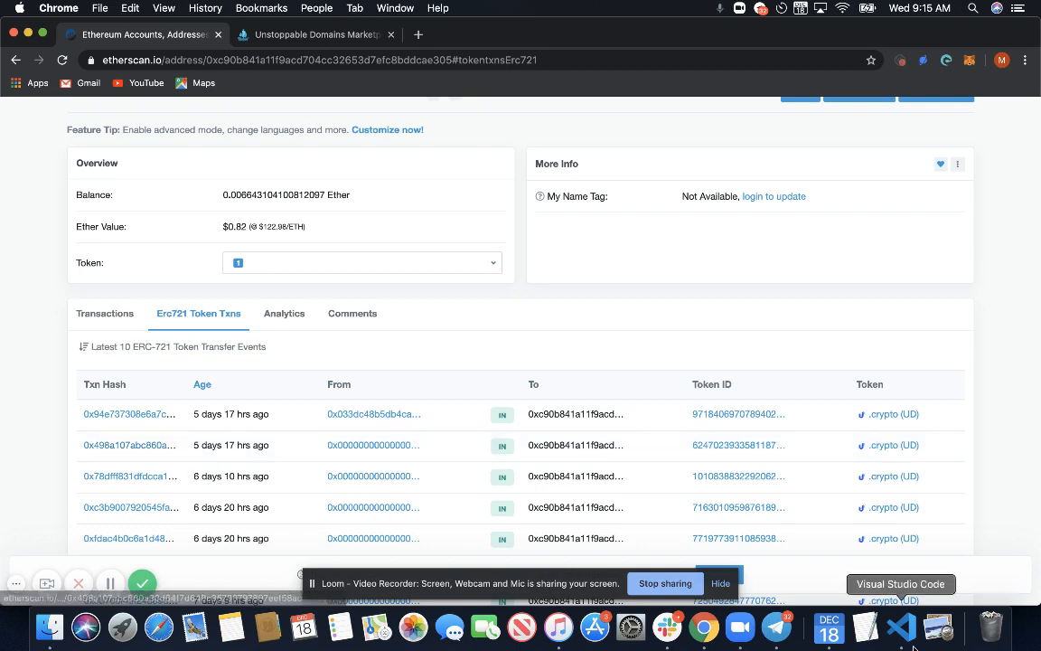
mouse_move(143, 455)
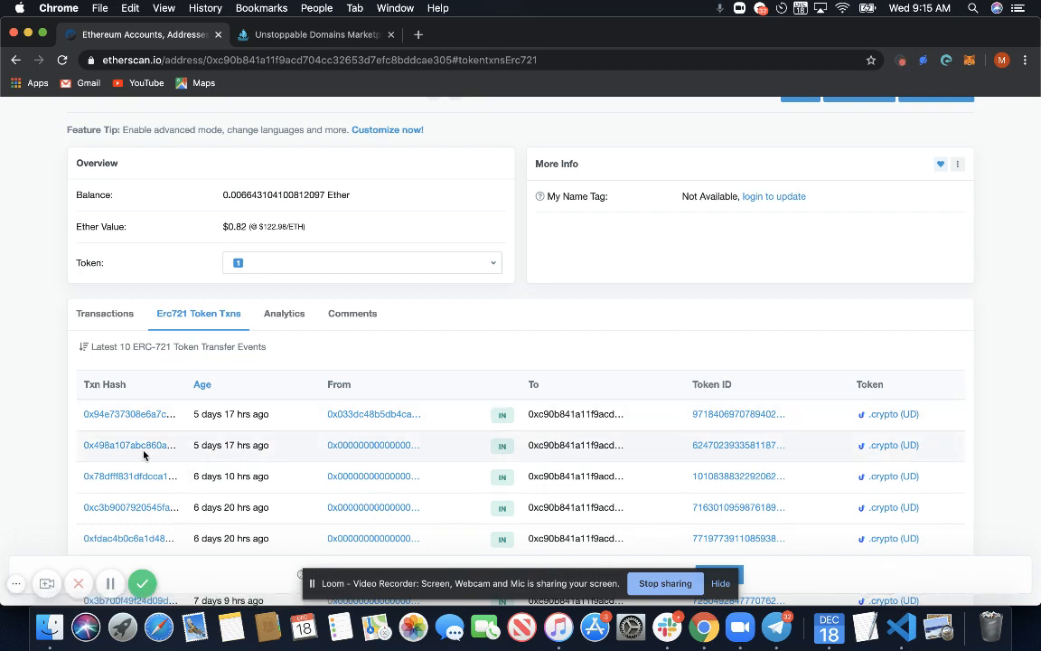
click(130, 445)
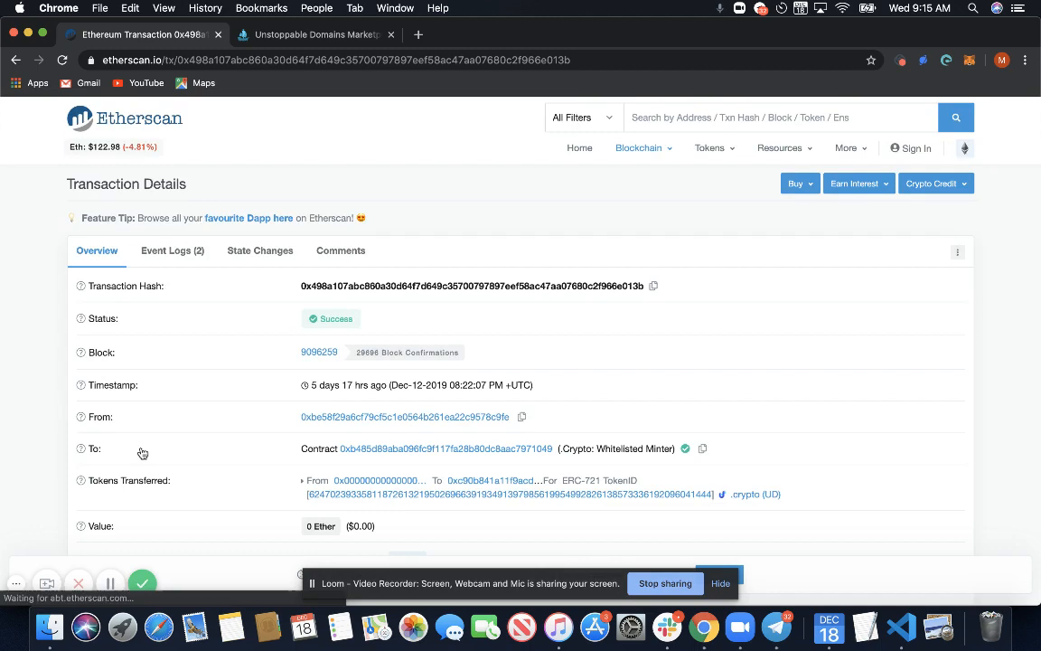
Step: Reveal the transaction's extra details and decode its mintSLD(address to, string label) input data
scroll(down, 3)
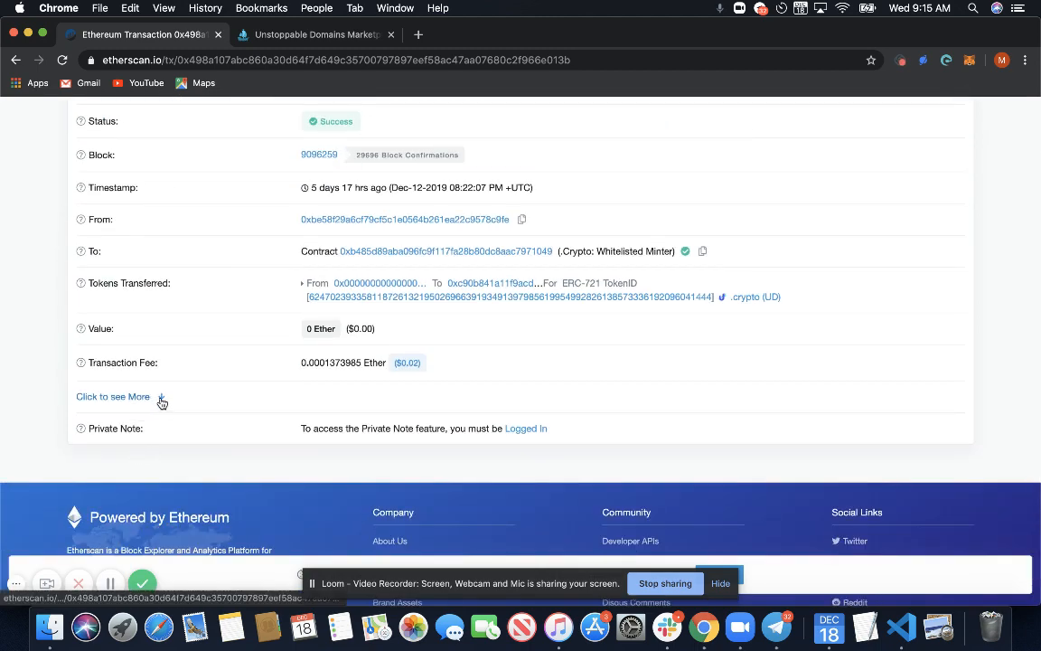
click(112, 396)
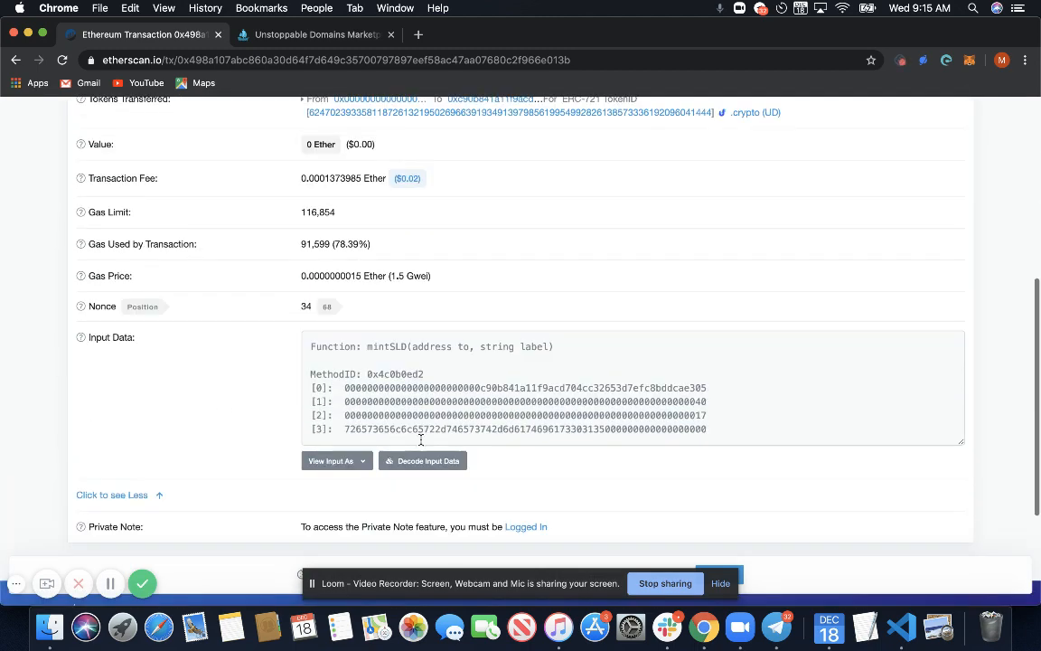
click(423, 461)
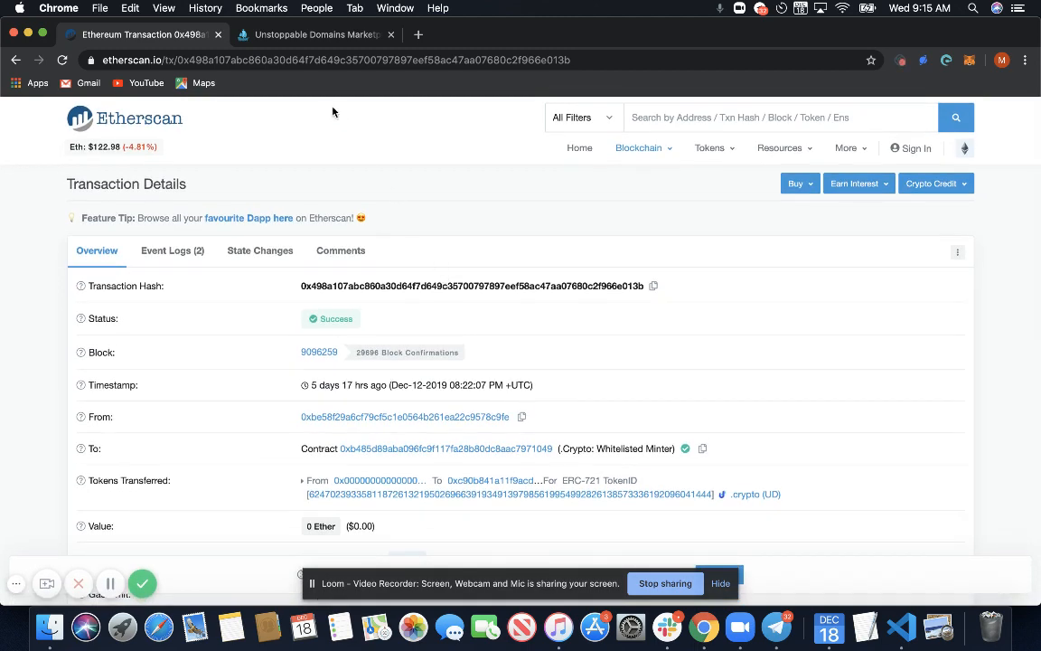
Step: Search OpenSea's Unstoppable Domains collection by the wallet address, listing its 10 .crypto domains, then return to Etherscan
click(315, 34)
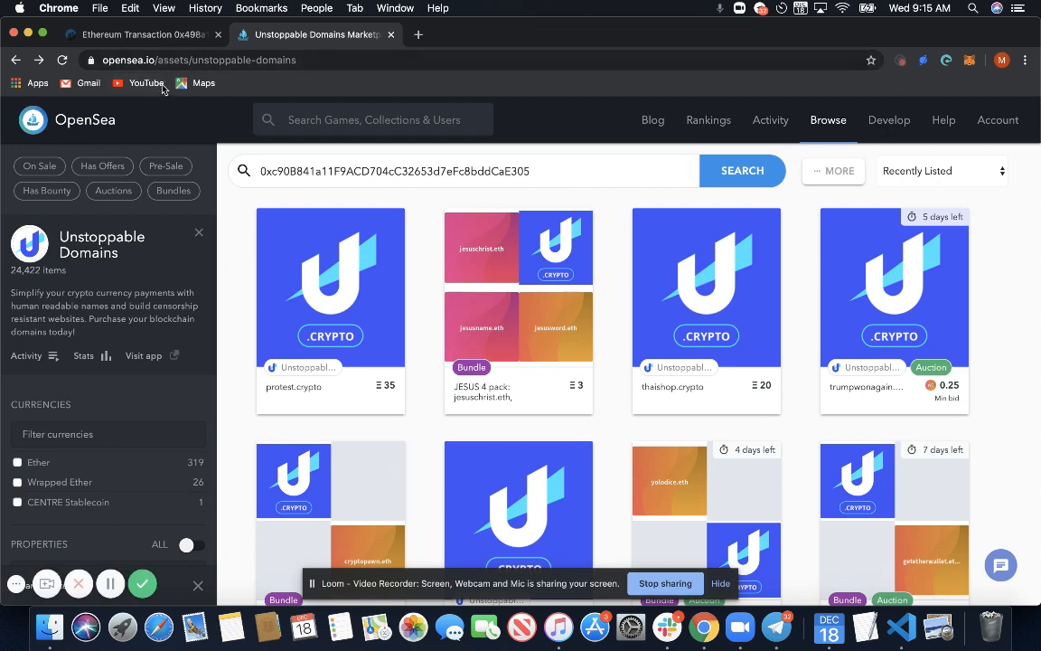
click(372, 119)
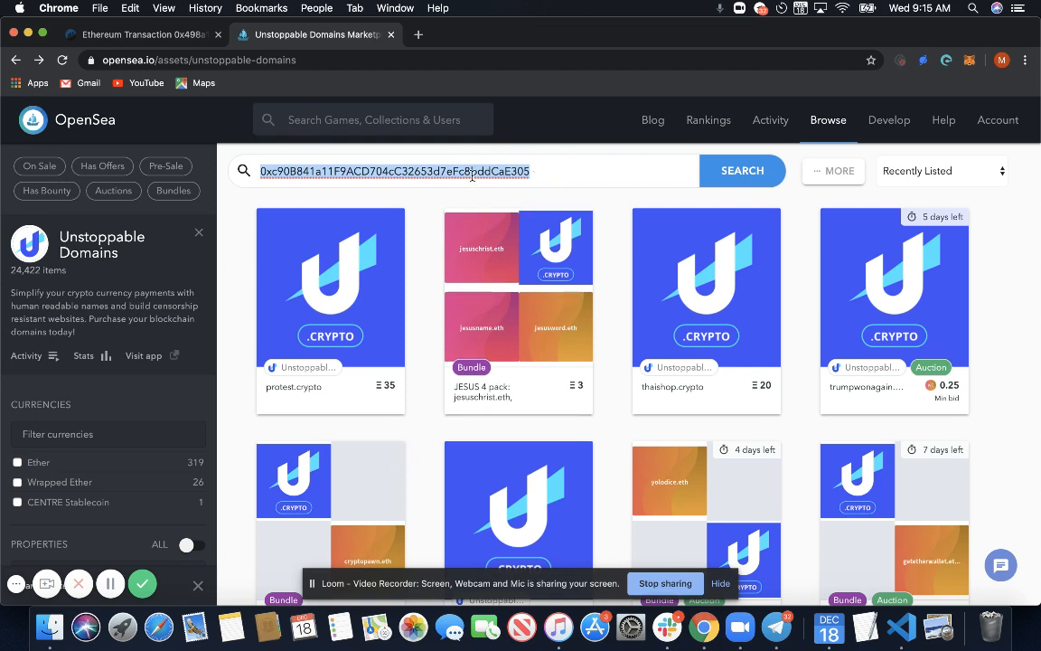
click(741, 170)
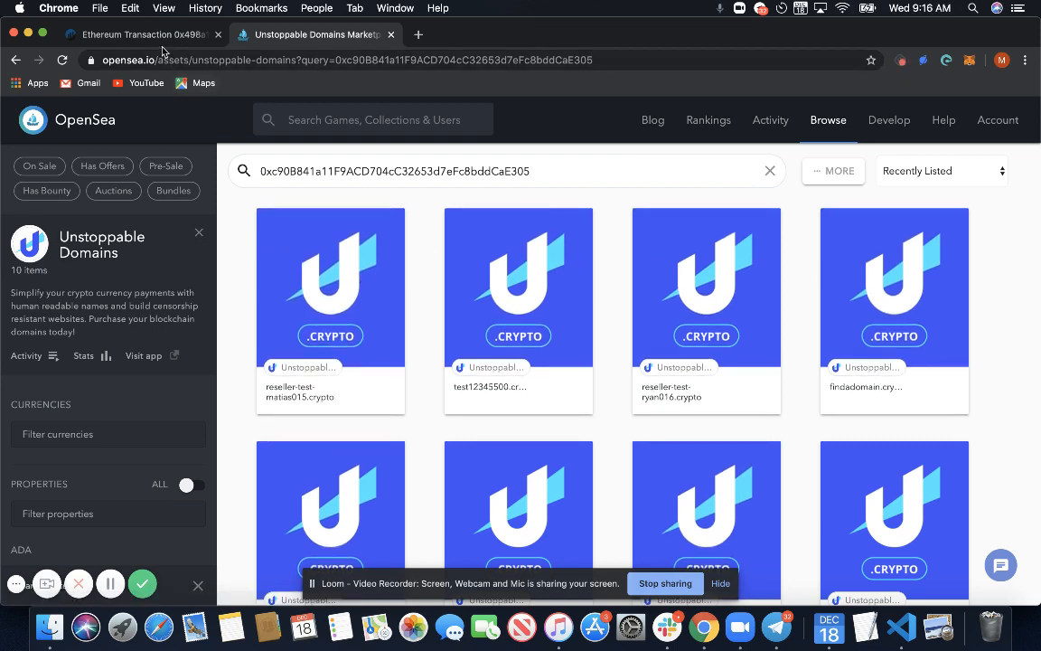
click(136, 34)
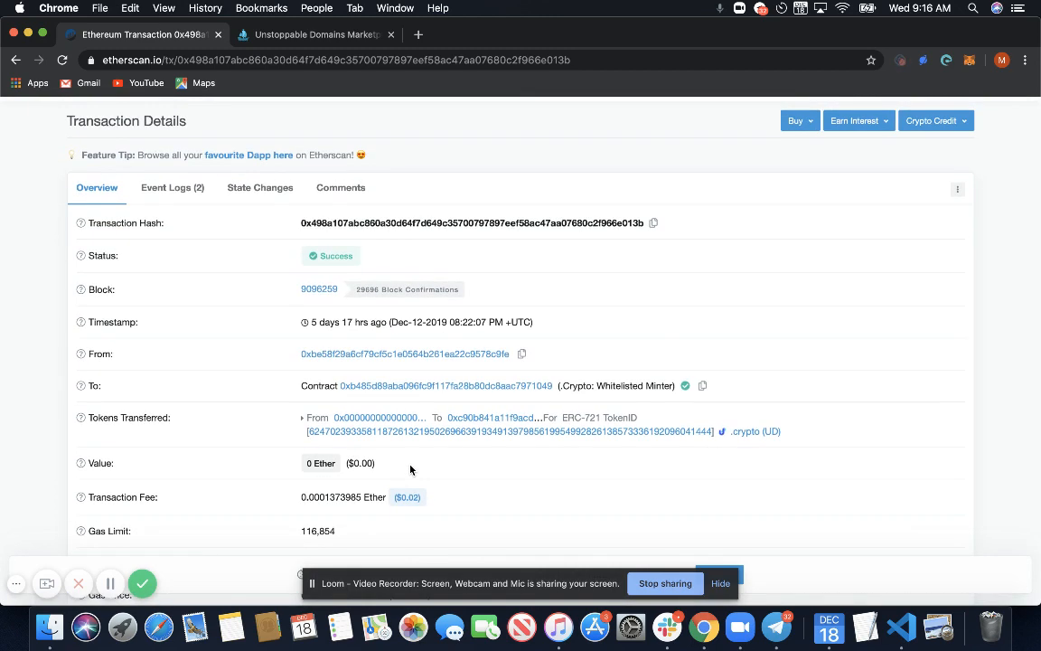
mouse_move(162, 590)
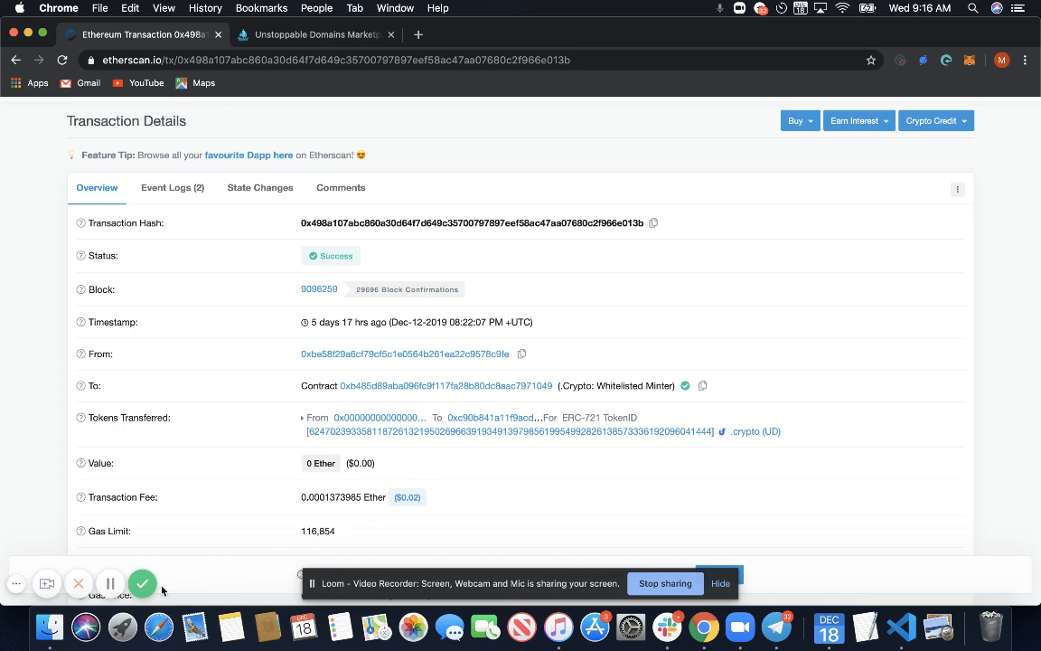